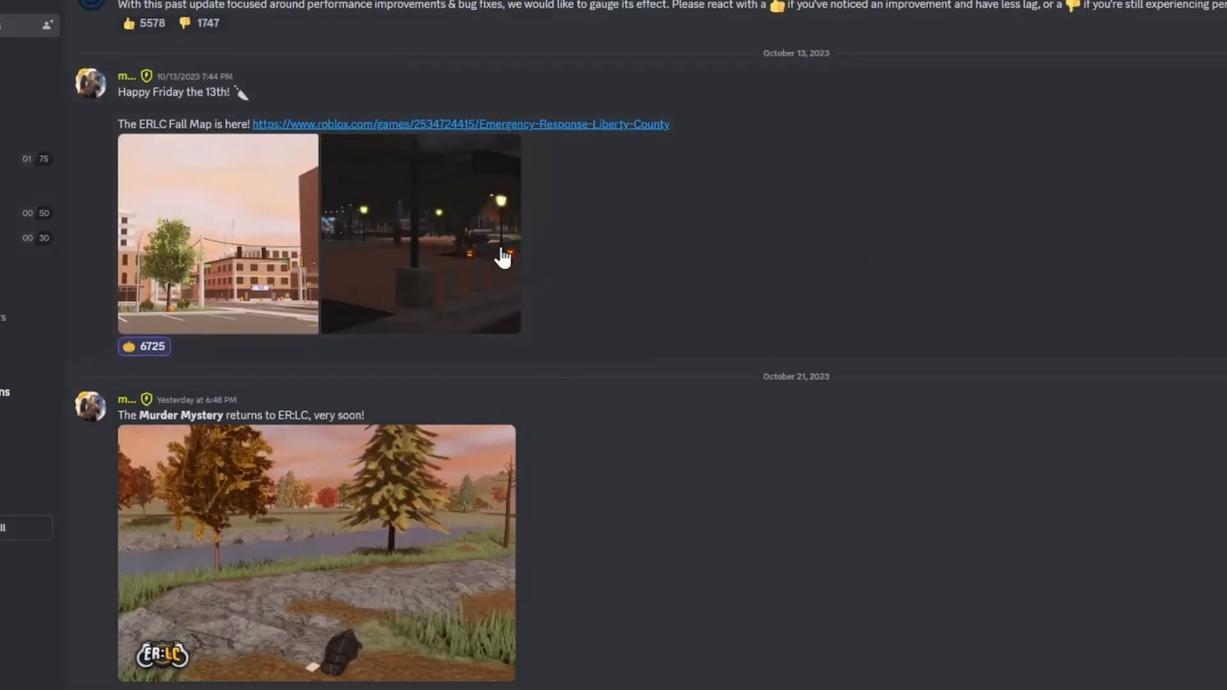
mouse_move(120, 447)
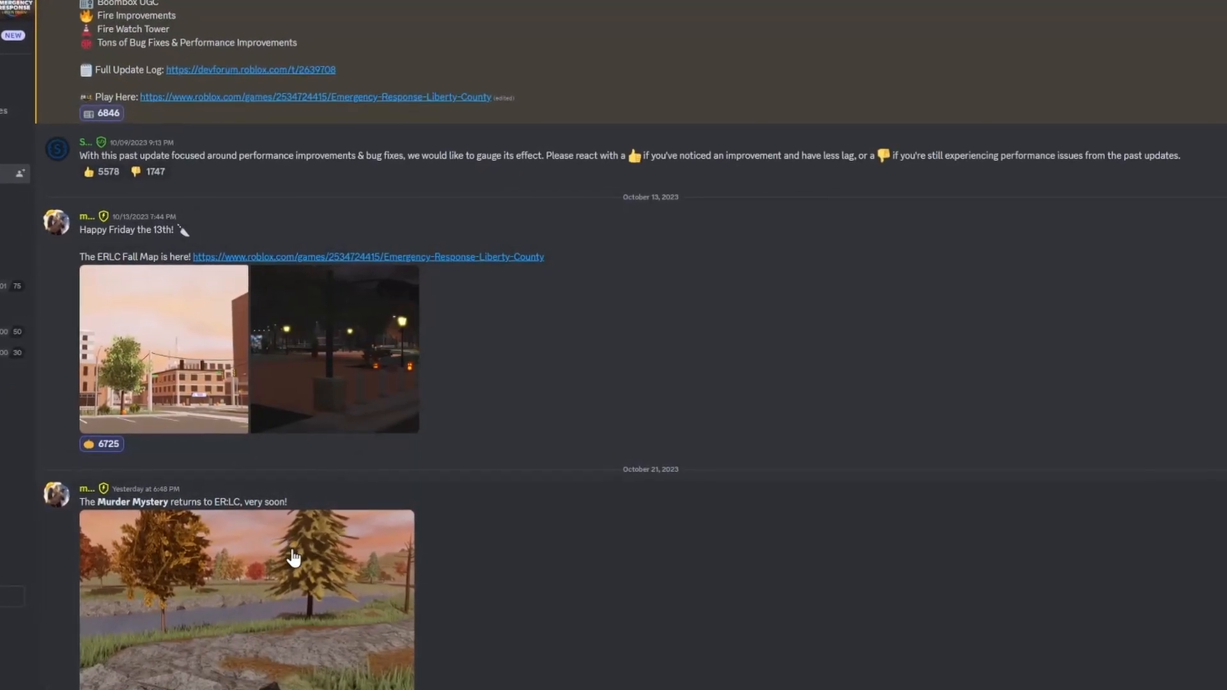
- Enlarge the preview image attached to the 'Murder Mystery returns to ER:LC' announcement
click(290, 558)
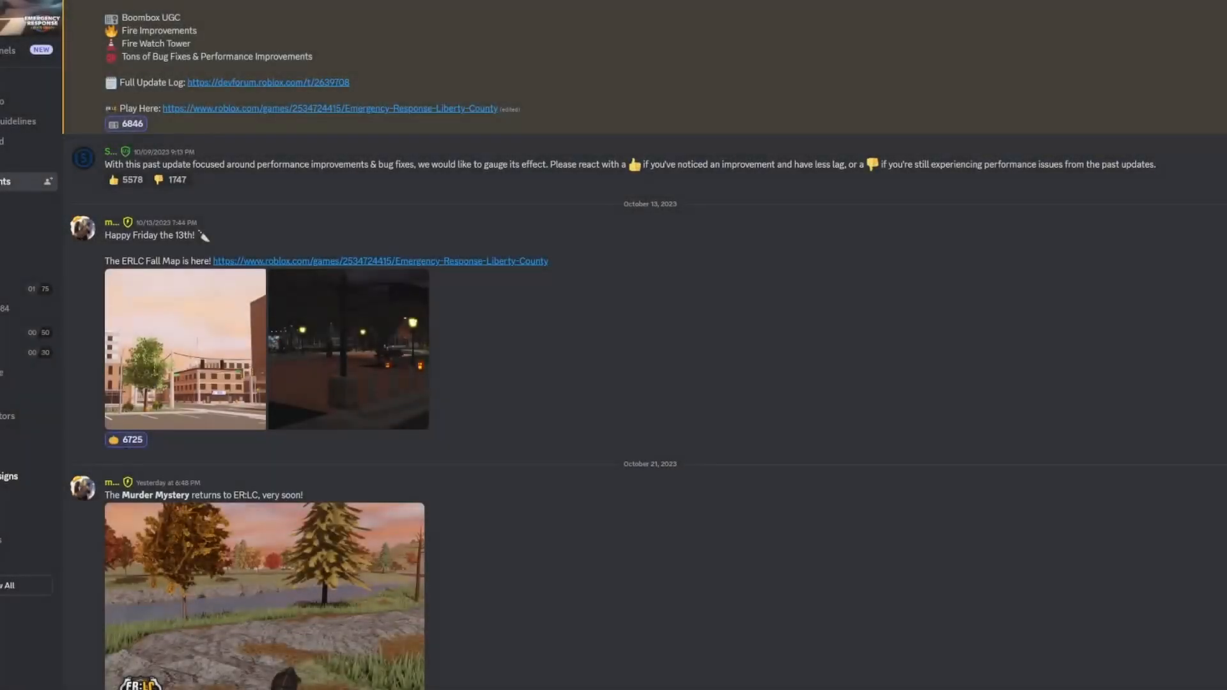
mouse_move(289, 577)
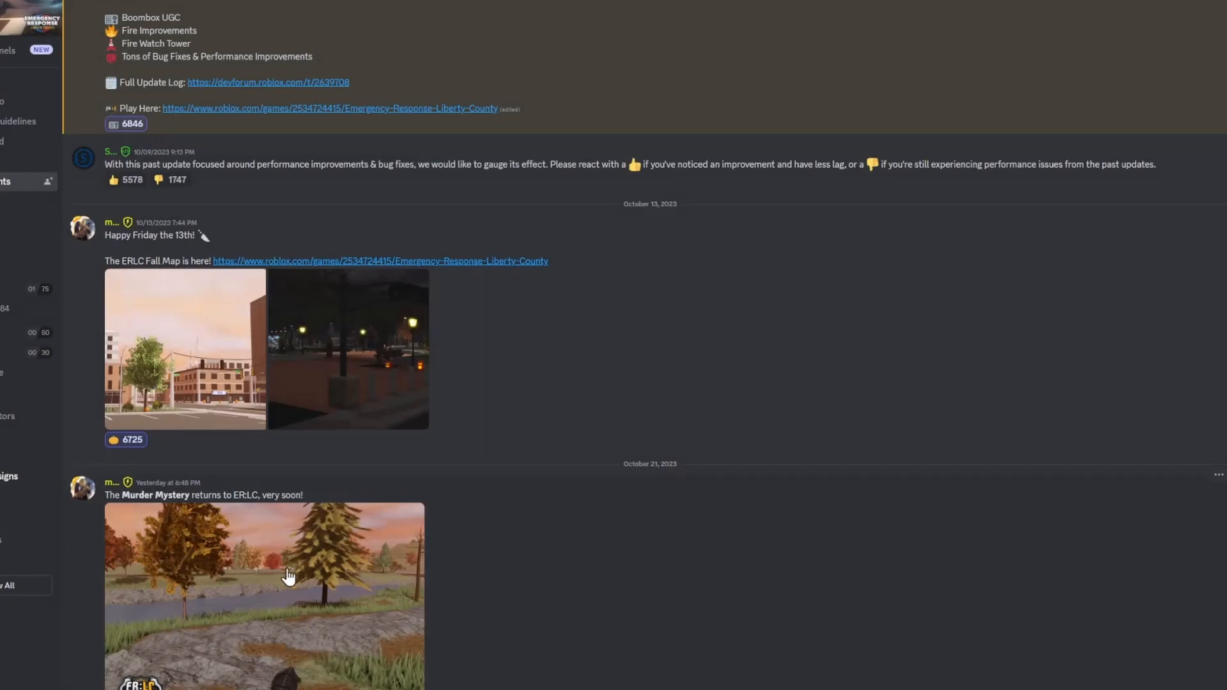
mouse_move(473, 501)
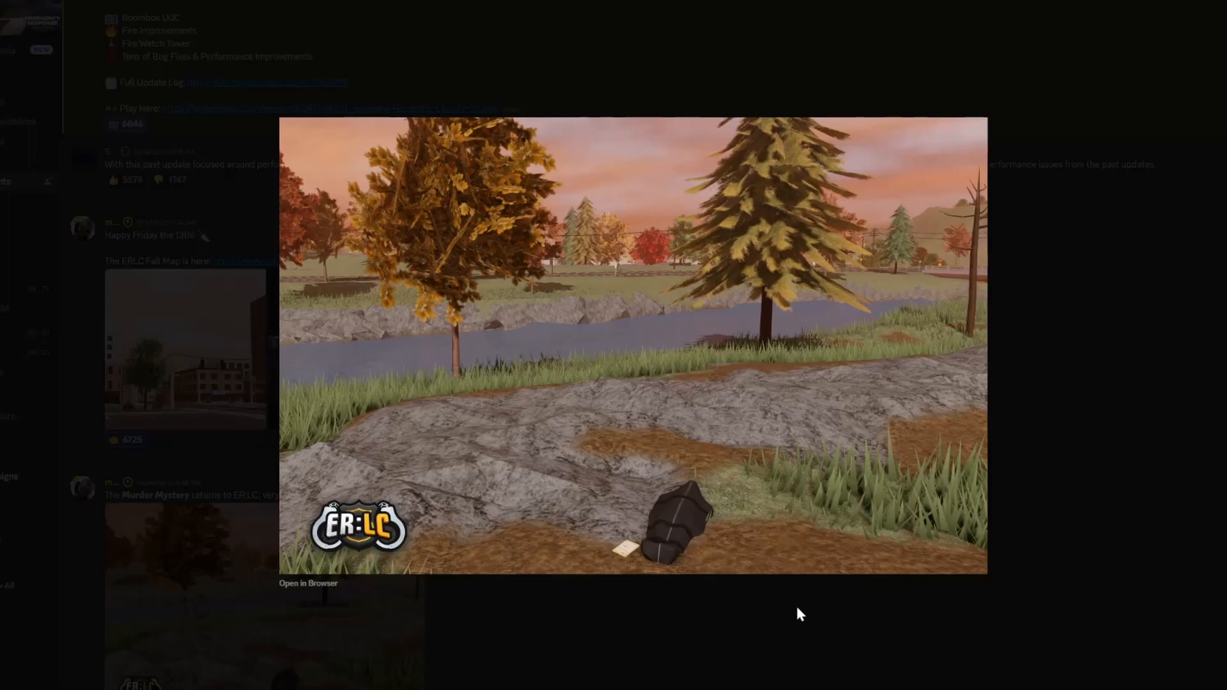
- Close the enlarged Murder Mystery image, view it enlarged once more, then return to the announcements feed
click(469, 502)
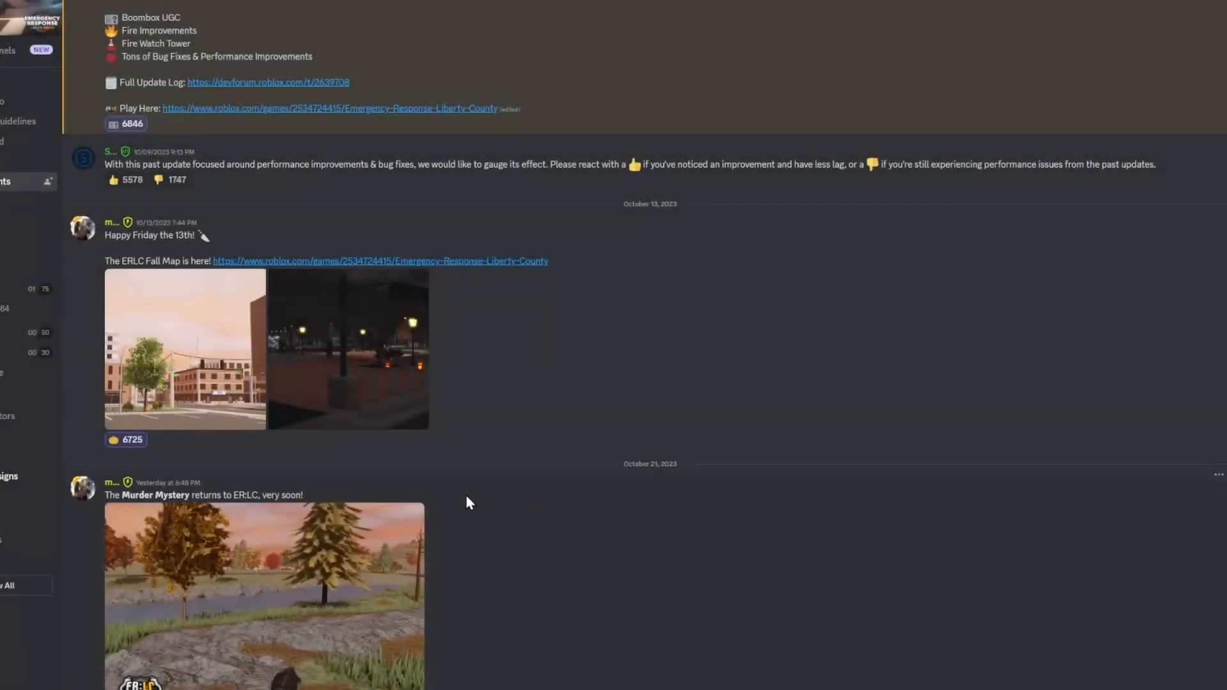
mouse_move(384, 615)
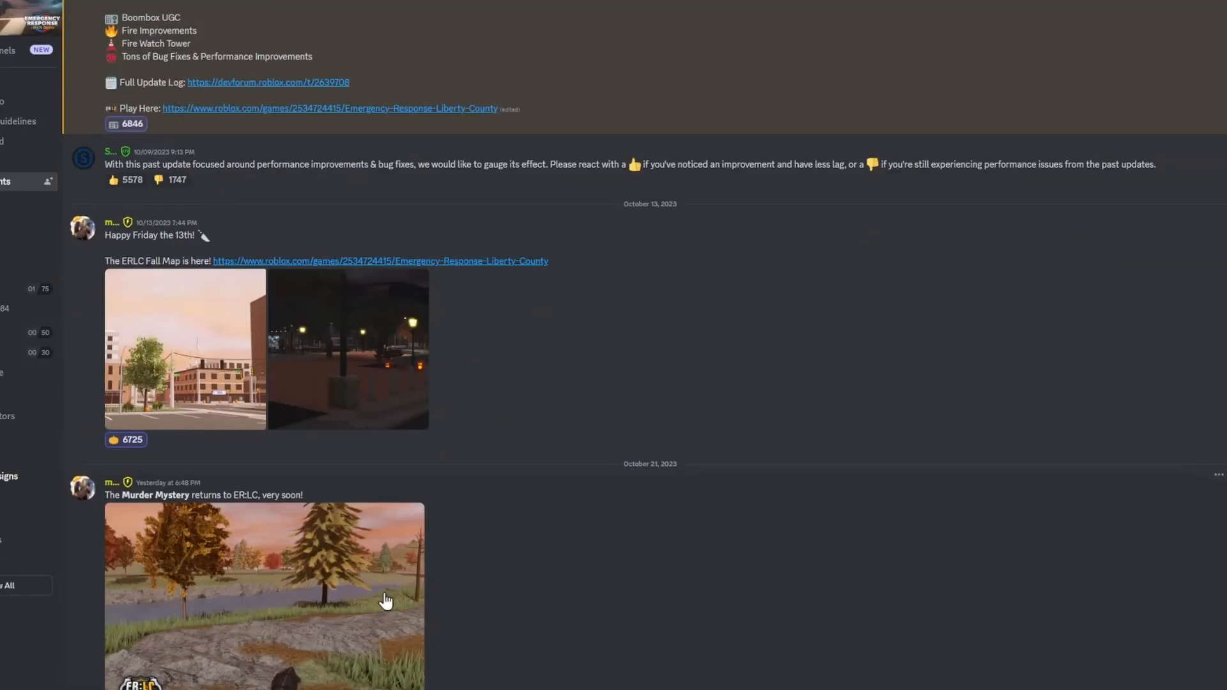
click(386, 602)
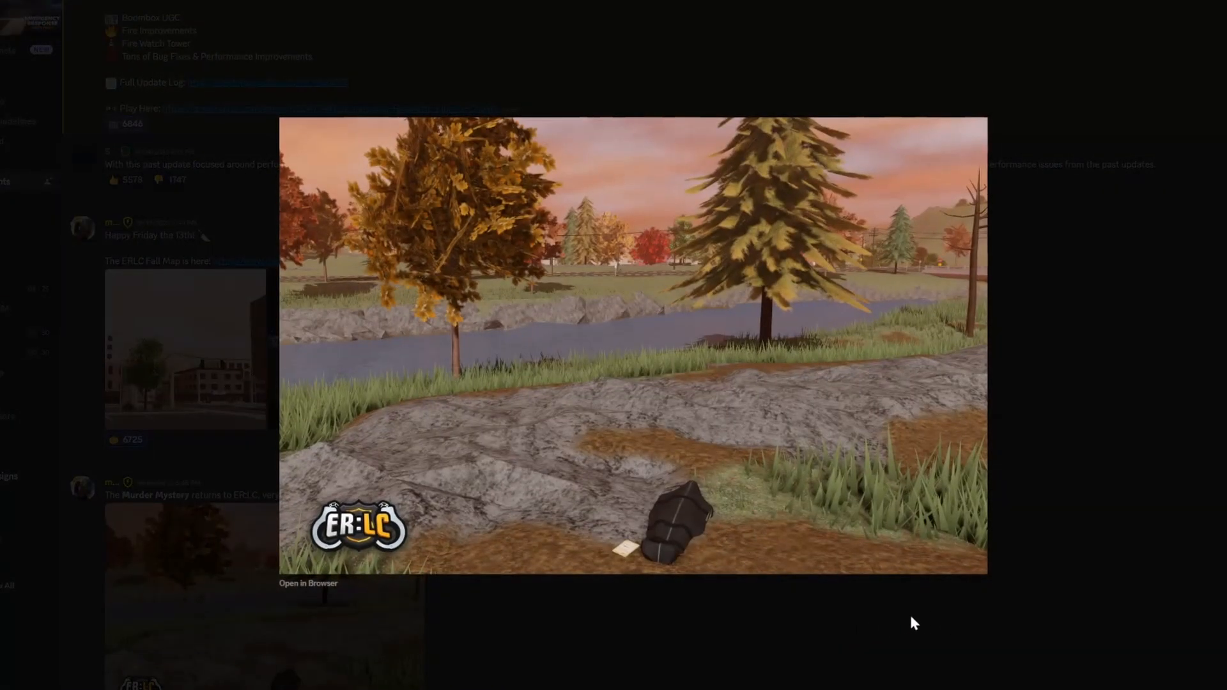
click(914, 621)
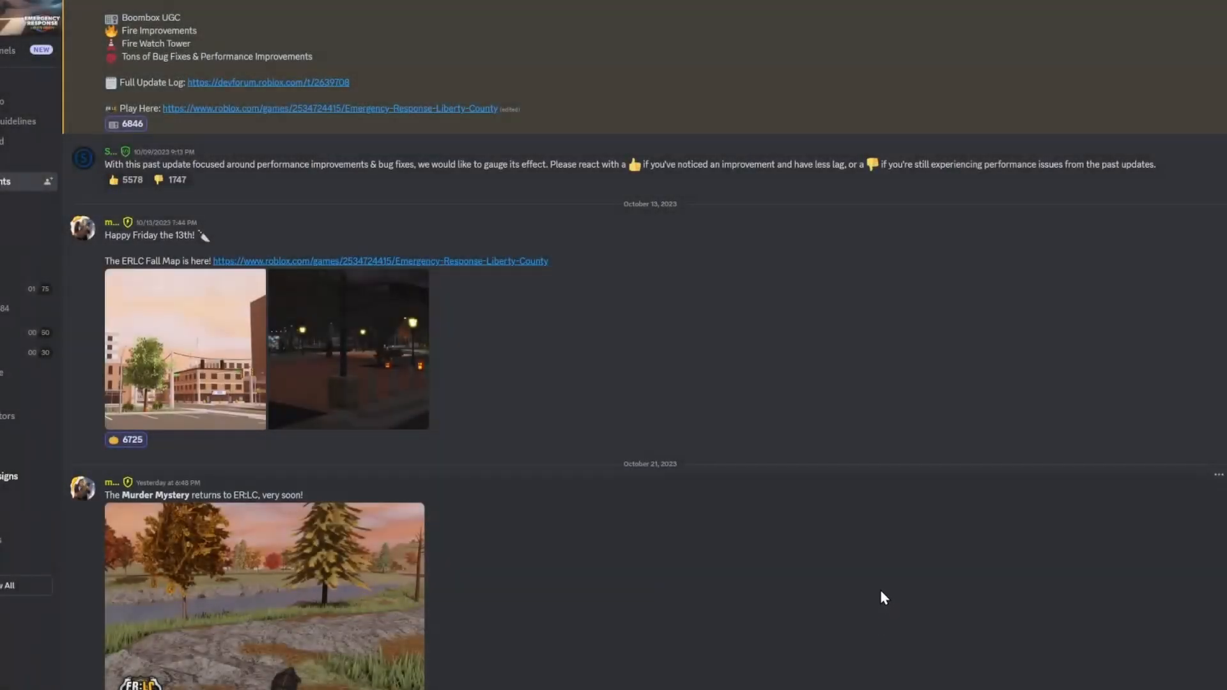
mouse_move(747, 555)
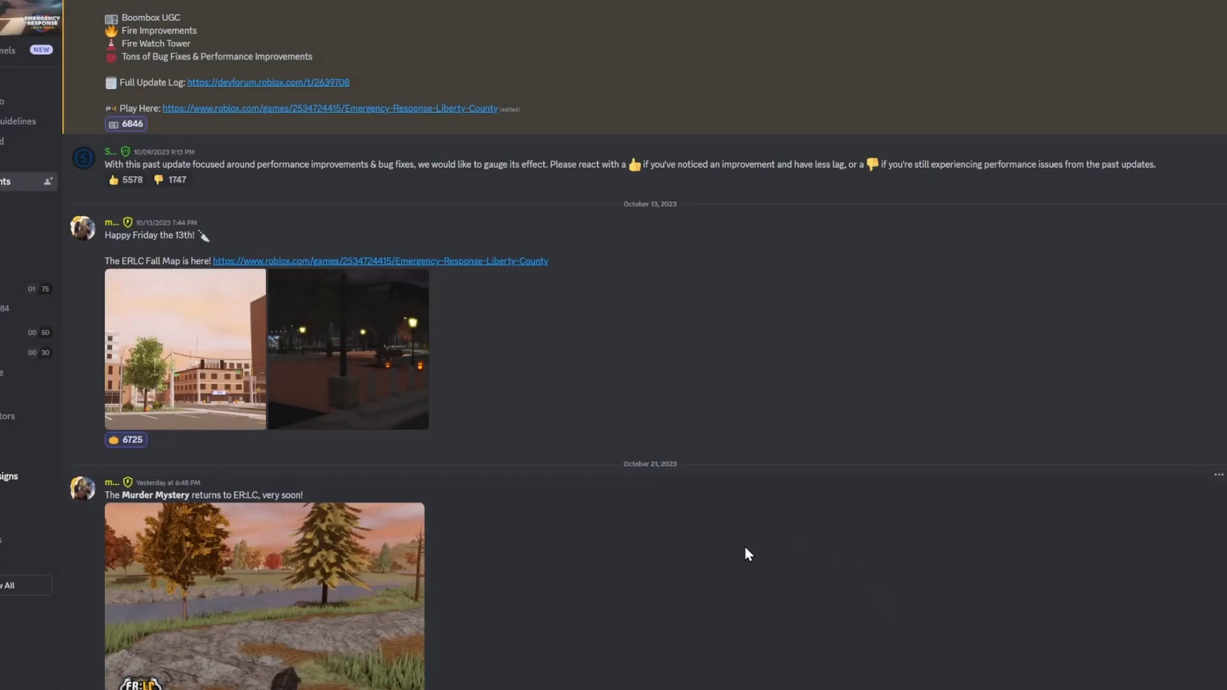
mouse_move(450, 439)
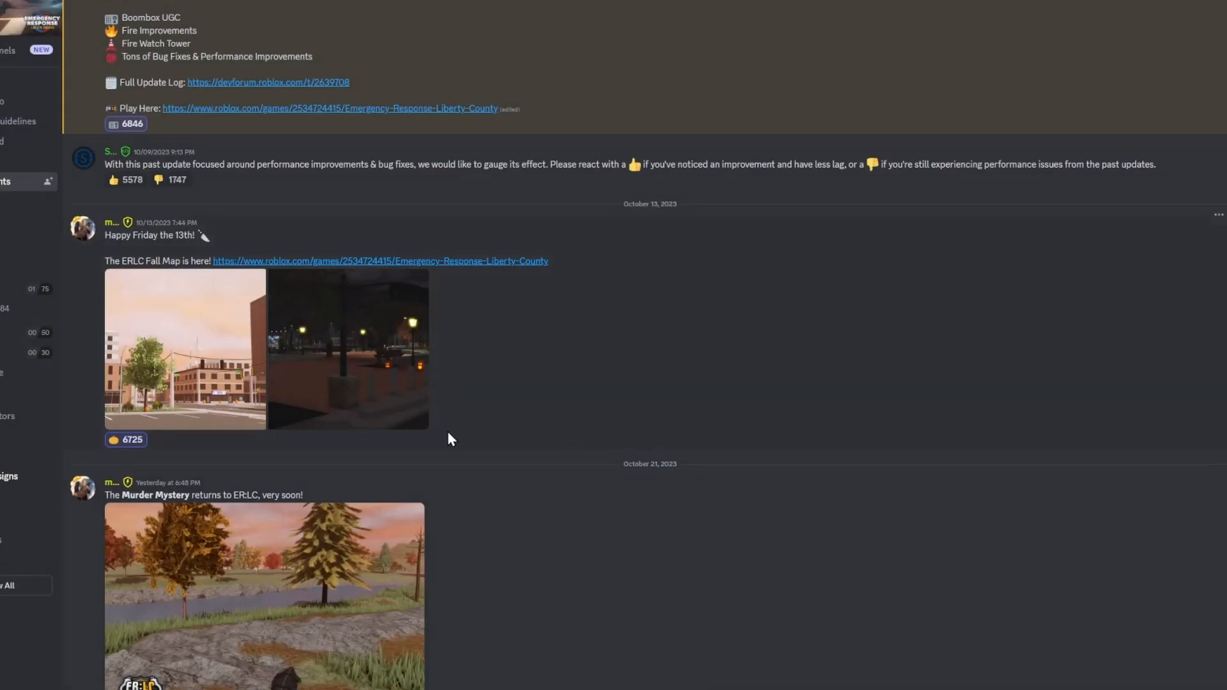
mouse_move(1001, 284)
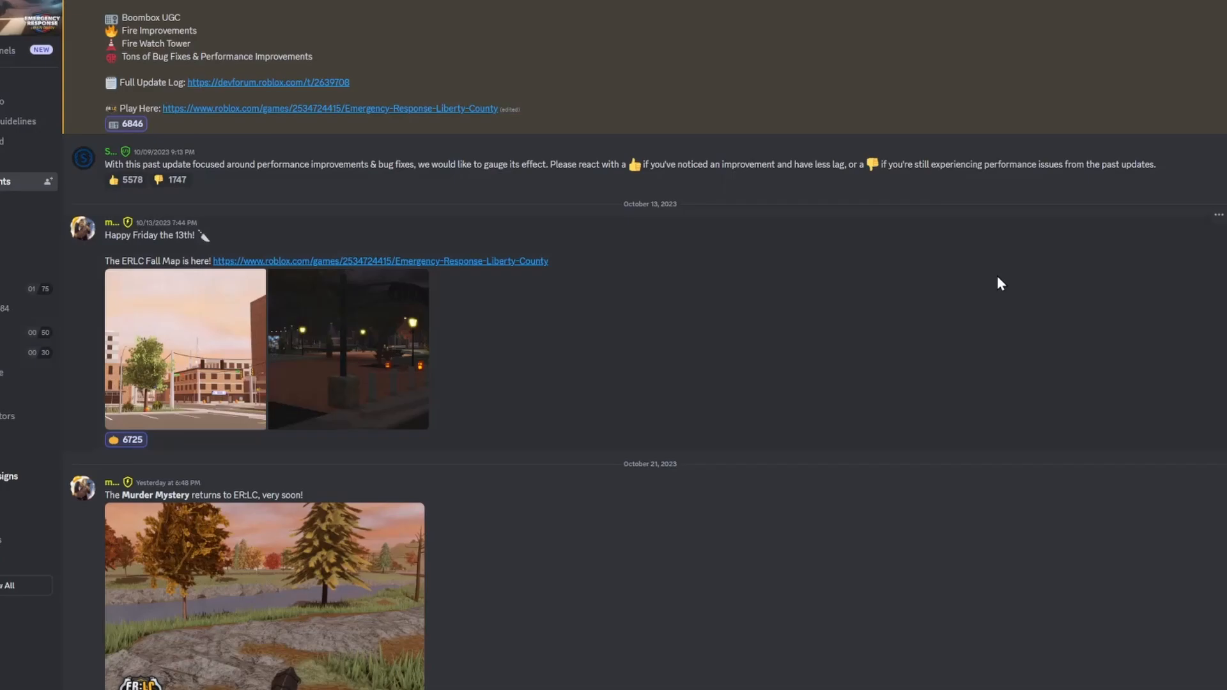
mouse_move(910, 243)
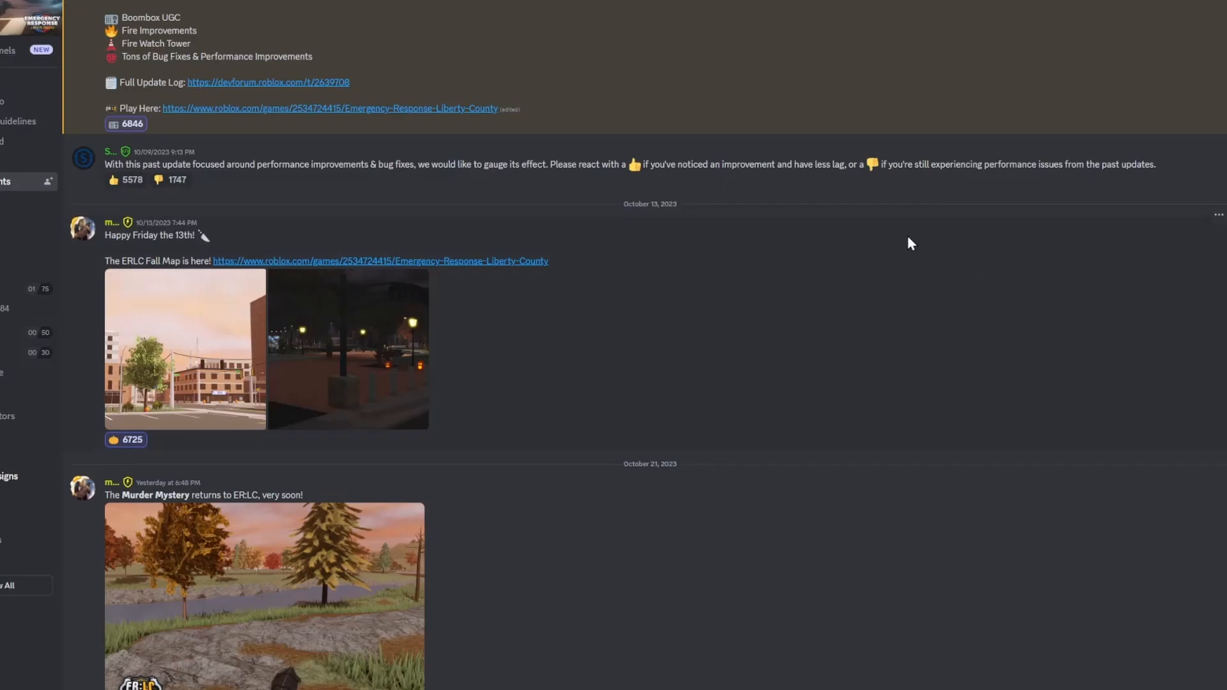
mouse_move(373, 430)
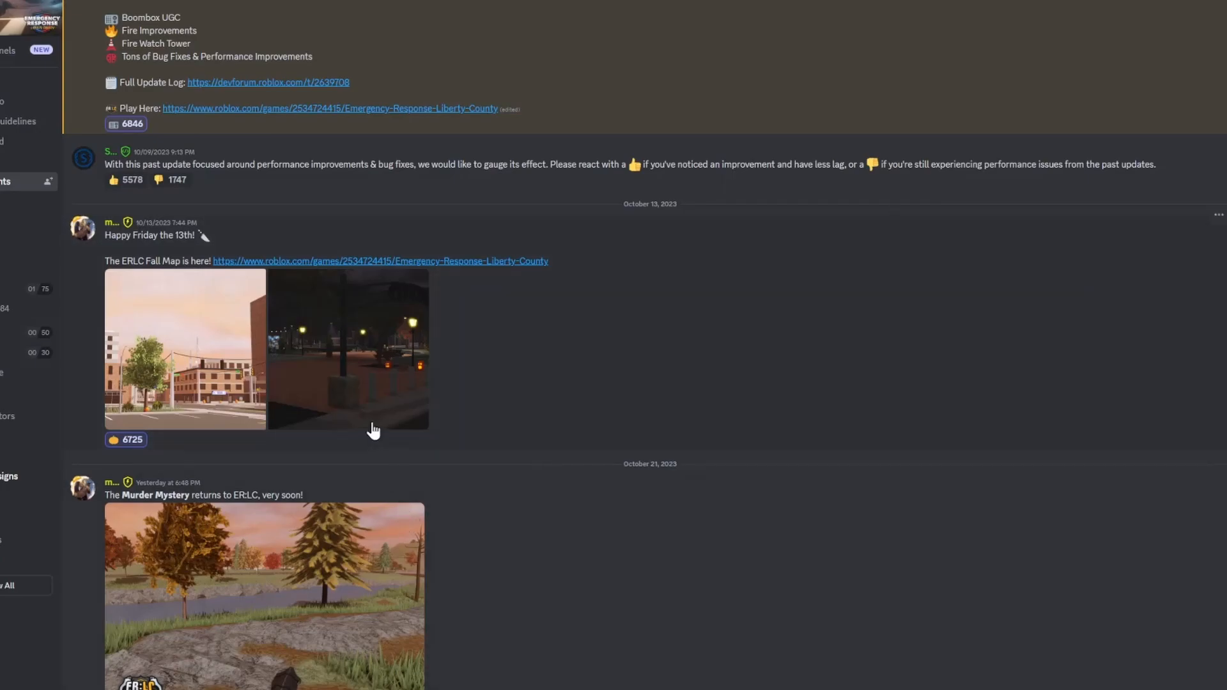
mouse_move(377, 570)
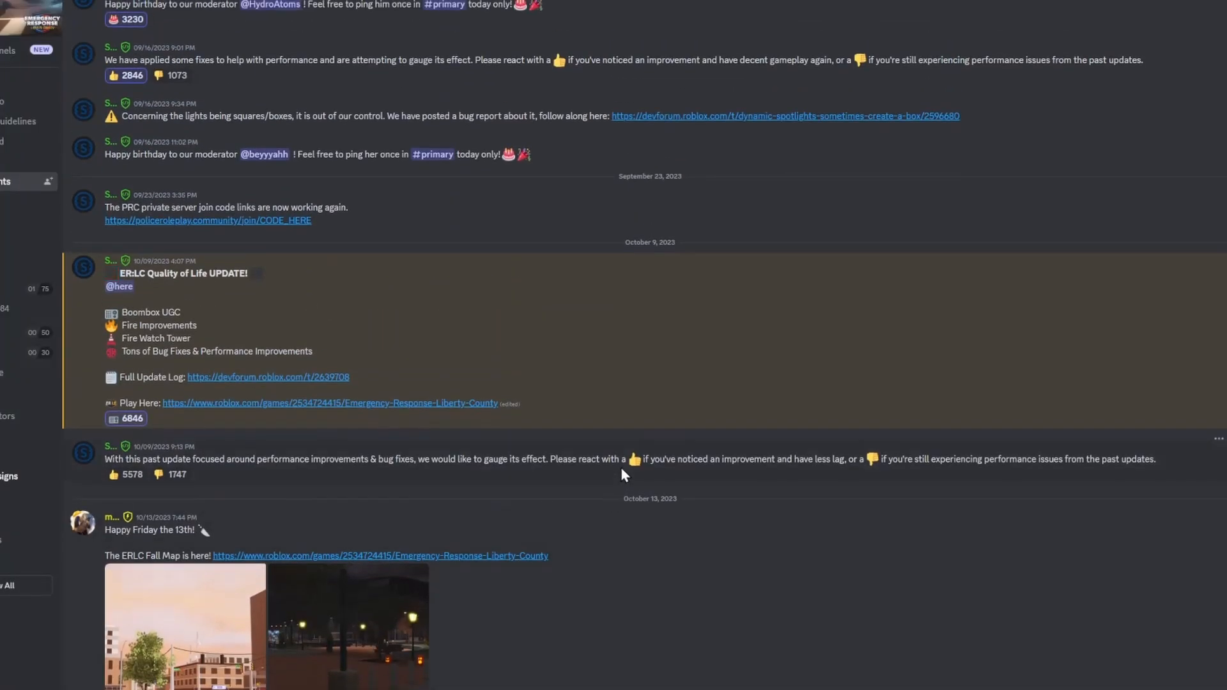
scroll(down, 3)
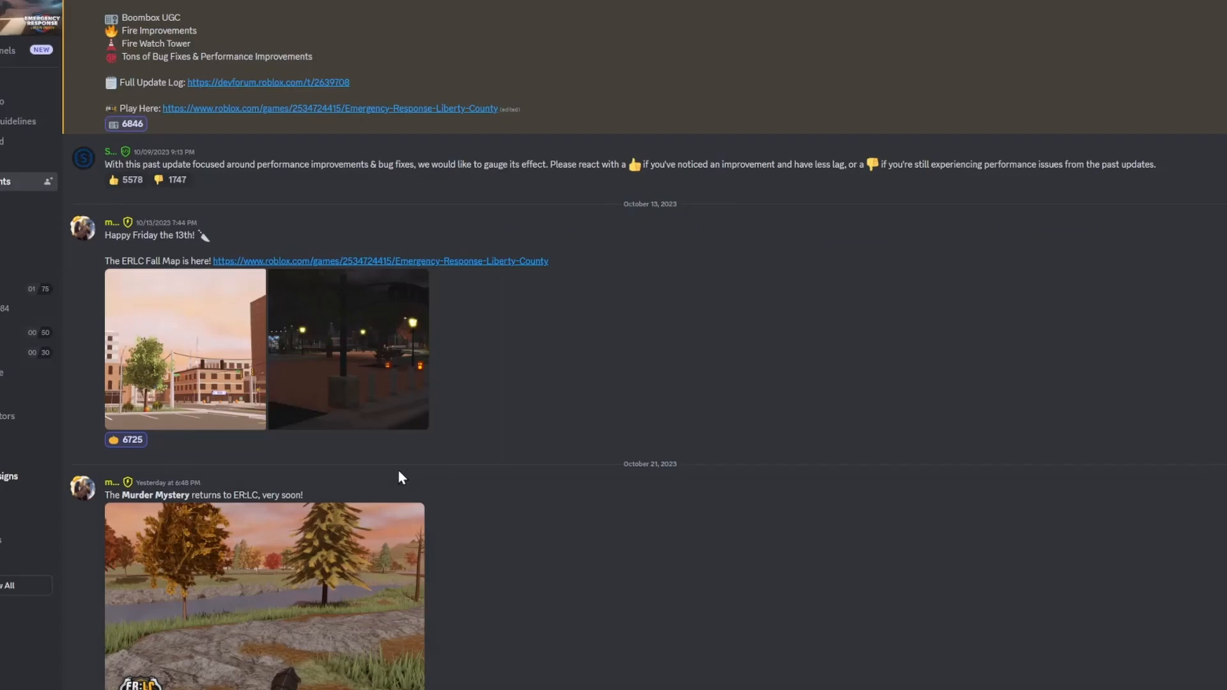
mouse_move(336, 469)
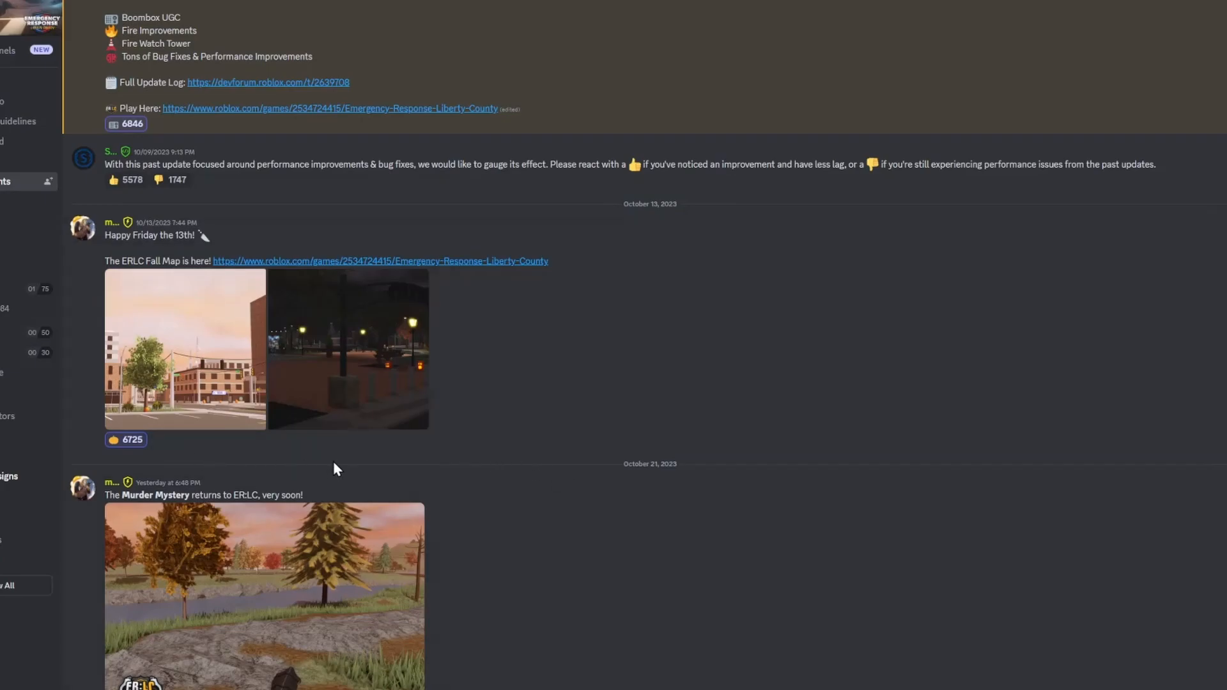